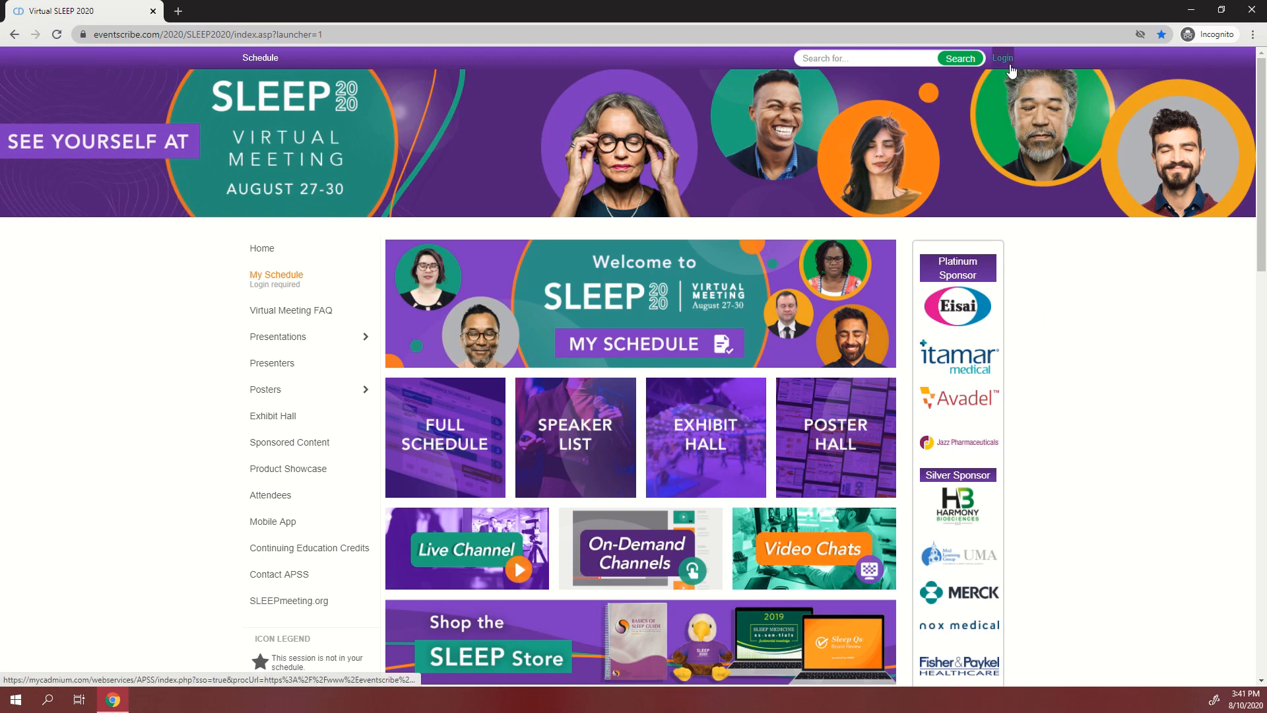
Step: Sign in to the APSS portal with the attendee's email and password
left_click(1002, 56)
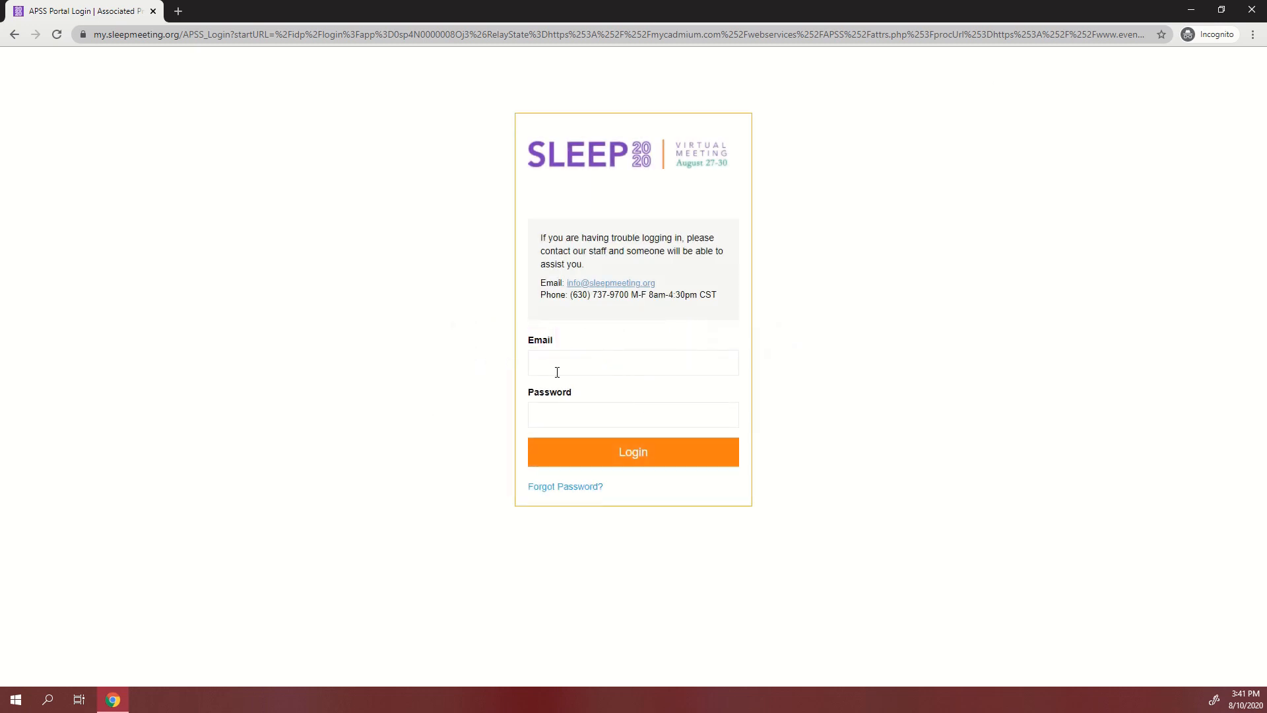
left_click(632, 415)
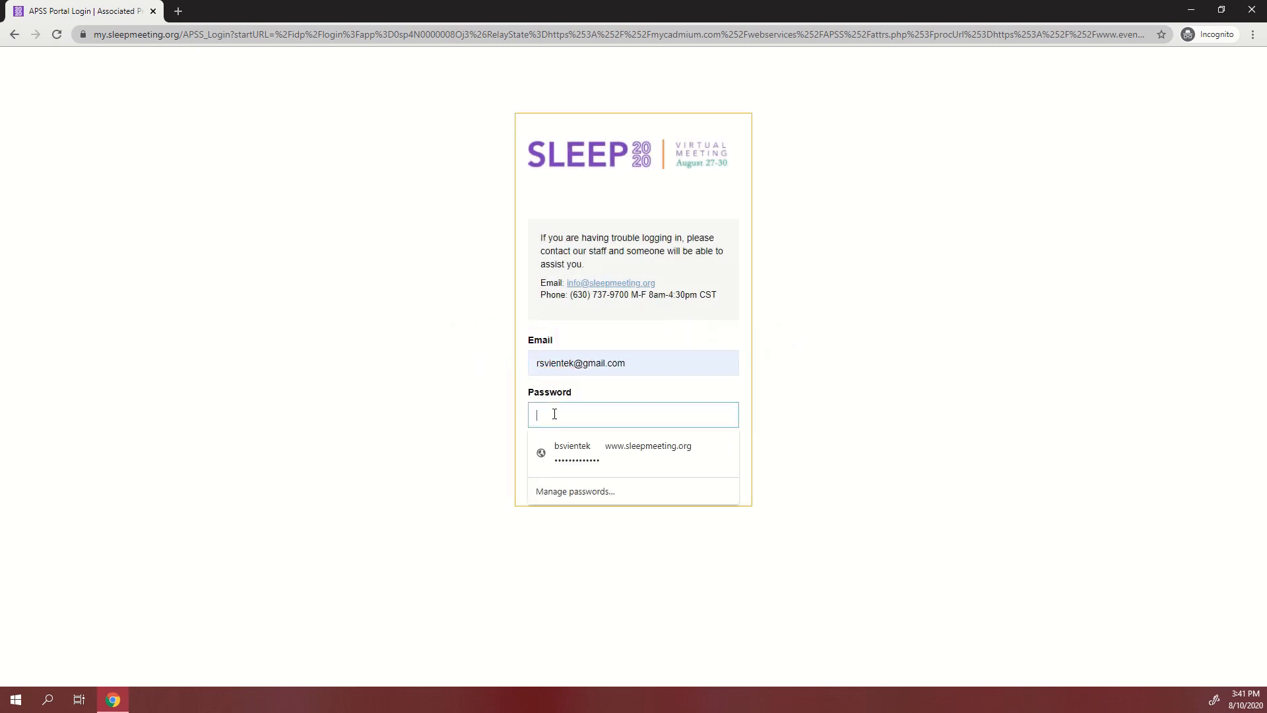
left_click(597, 451)
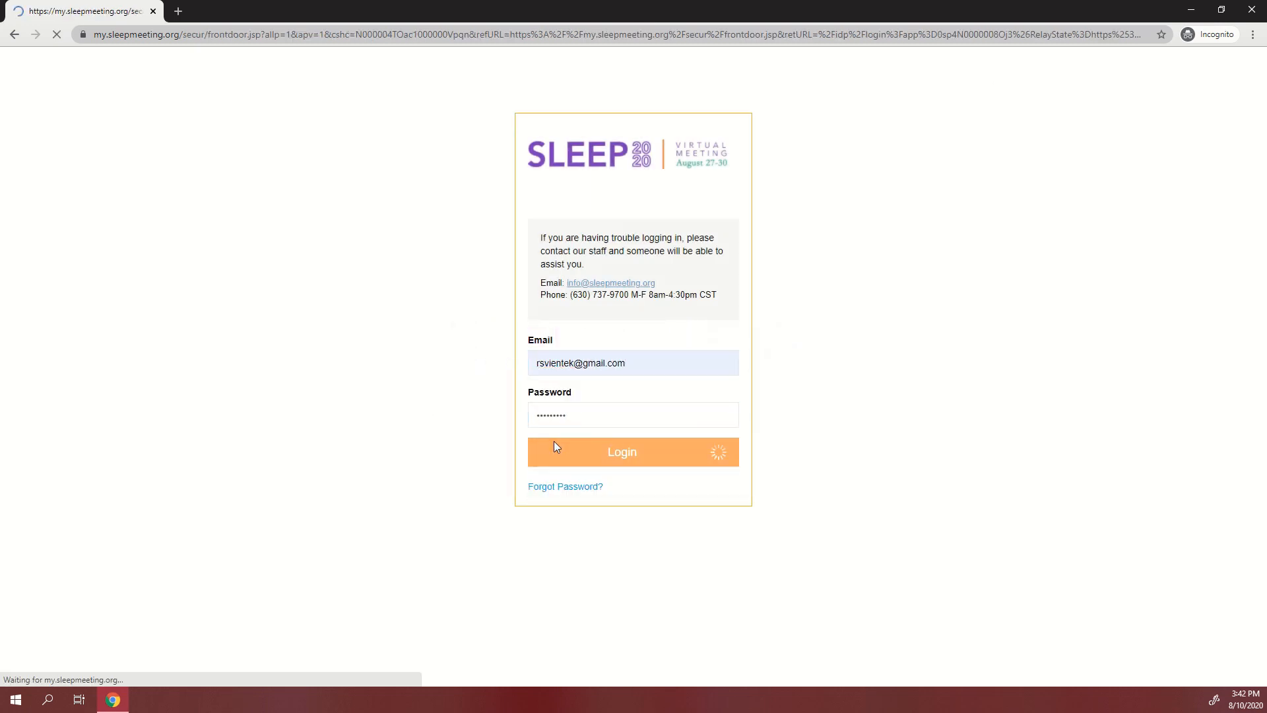
left_click(633, 451)
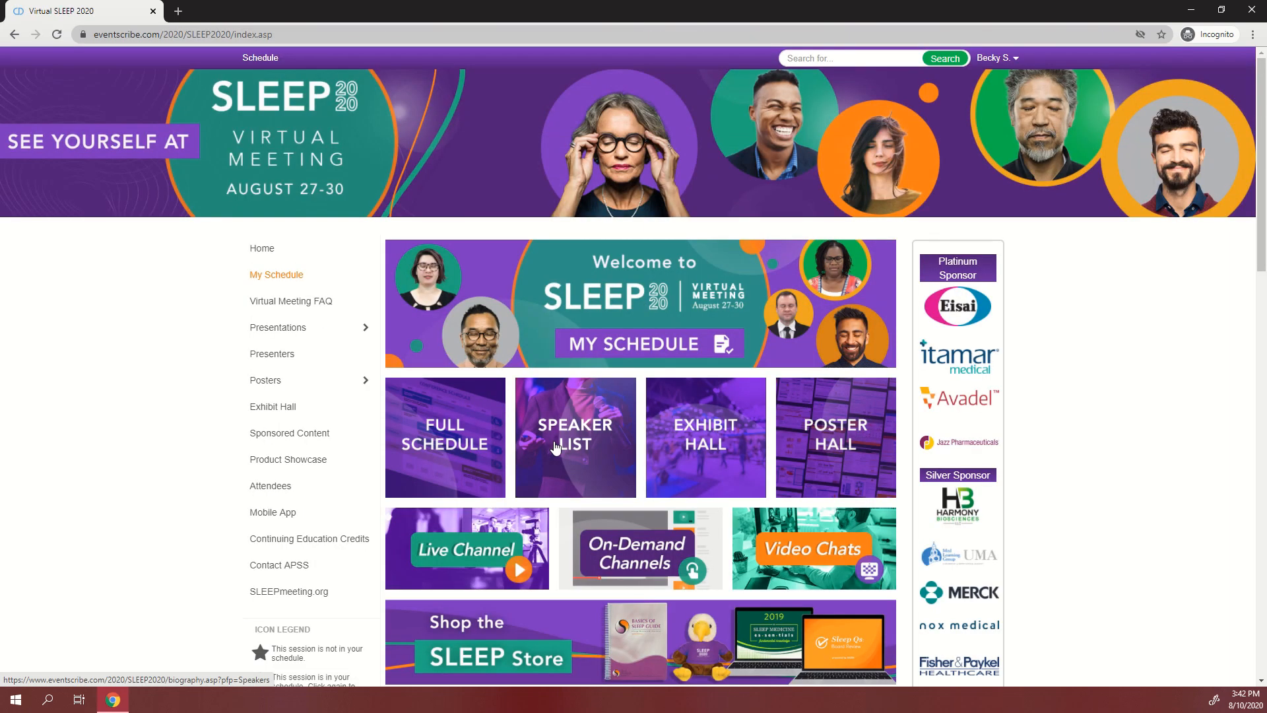
mouse_move(472, 458)
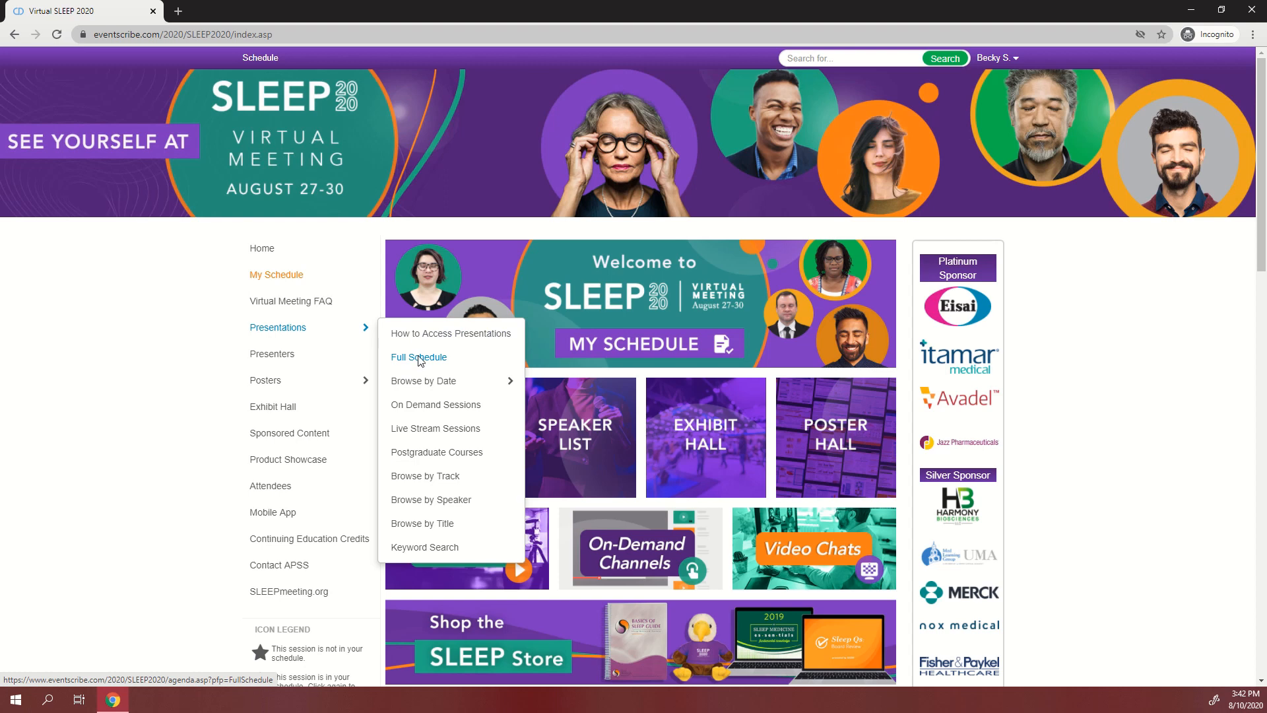
Step: Open the Full Schedule listing all 325 sessions from the Presentations menu
left_click(419, 357)
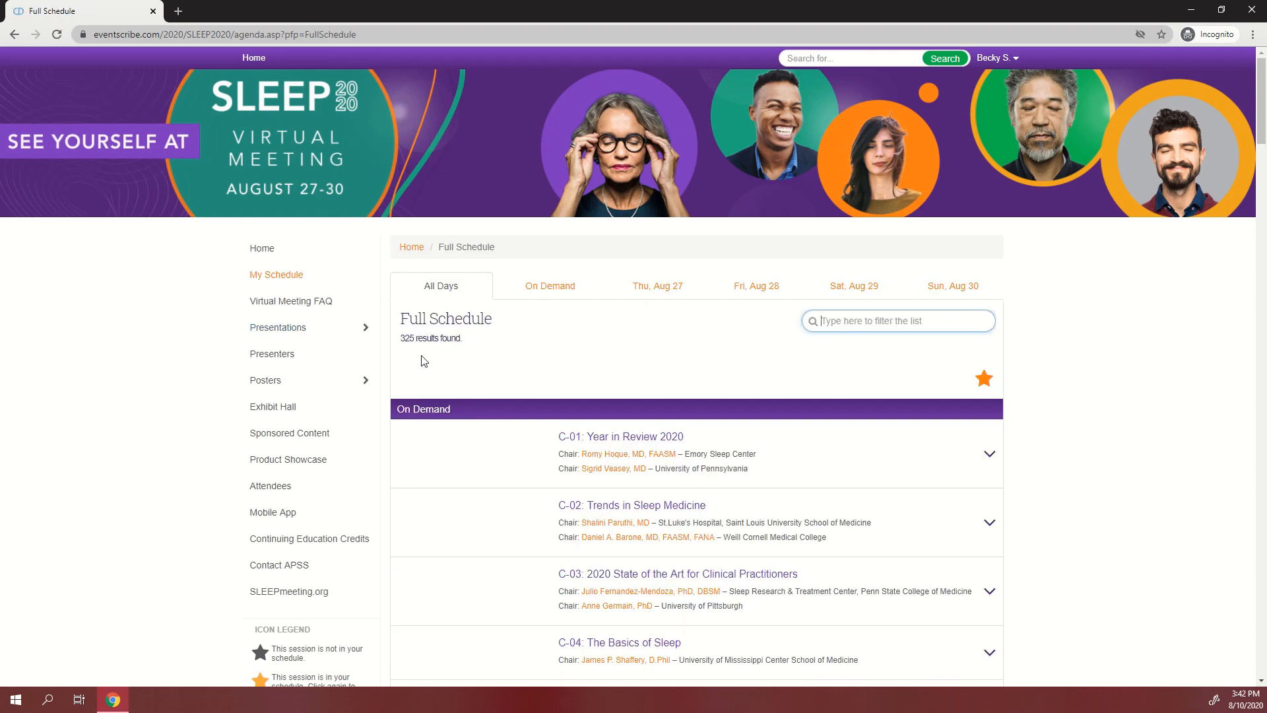
mouse_move(693, 334)
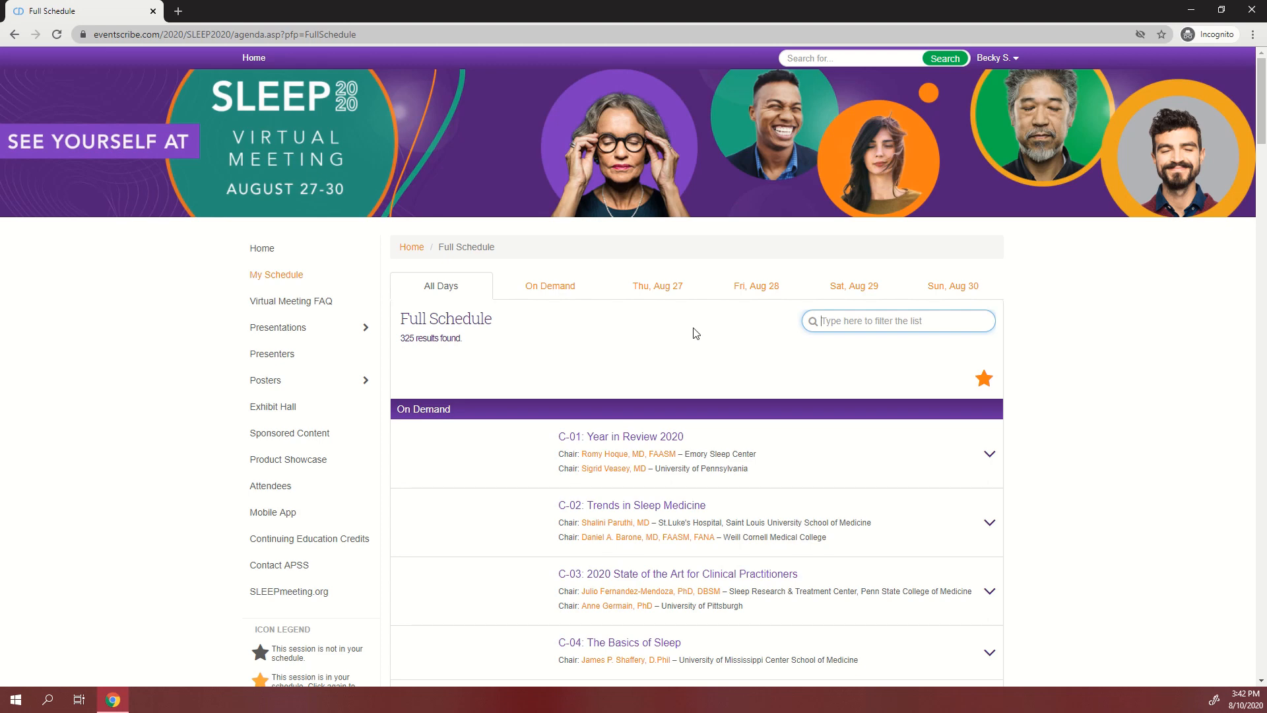
Step: Expand session C-01: Year in Review 2020 to list its individual talks
left_click(898, 321)
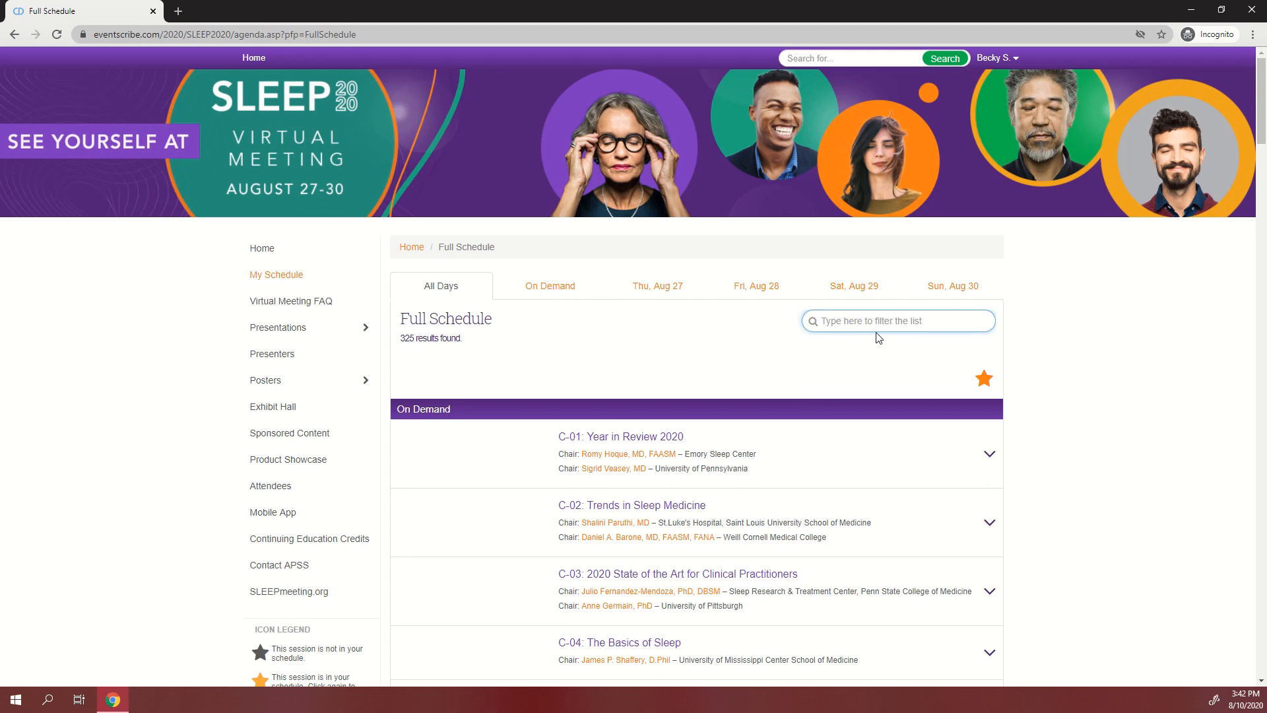
mouse_move(888, 441)
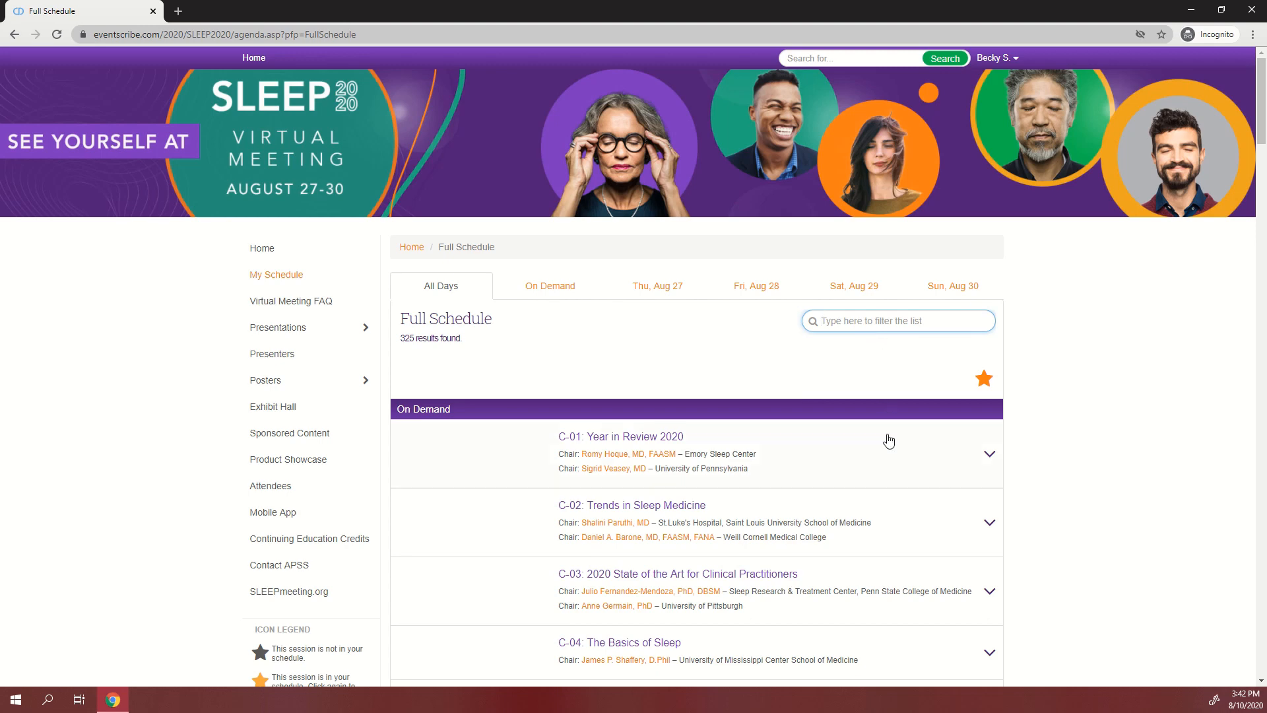
left_click(988, 453)
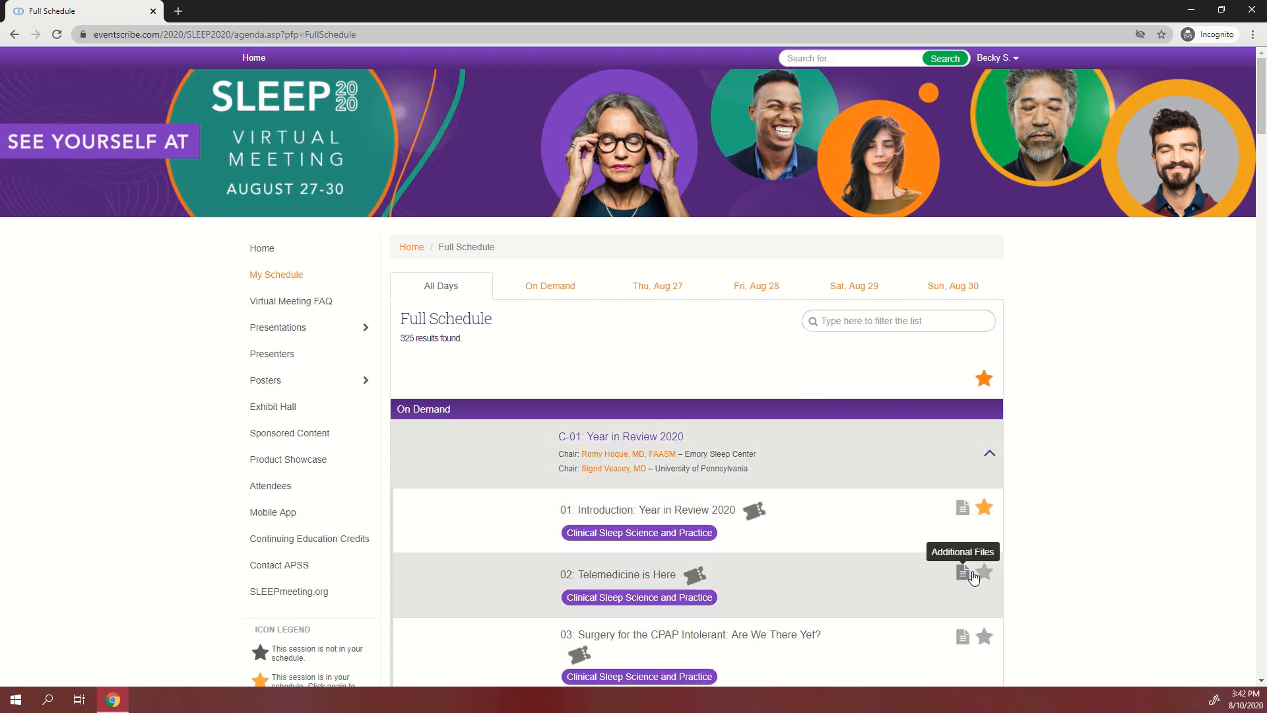
Step: Star the talk '02: Telemedicine is Here' so it joins the personal schedule
left_click(985, 575)
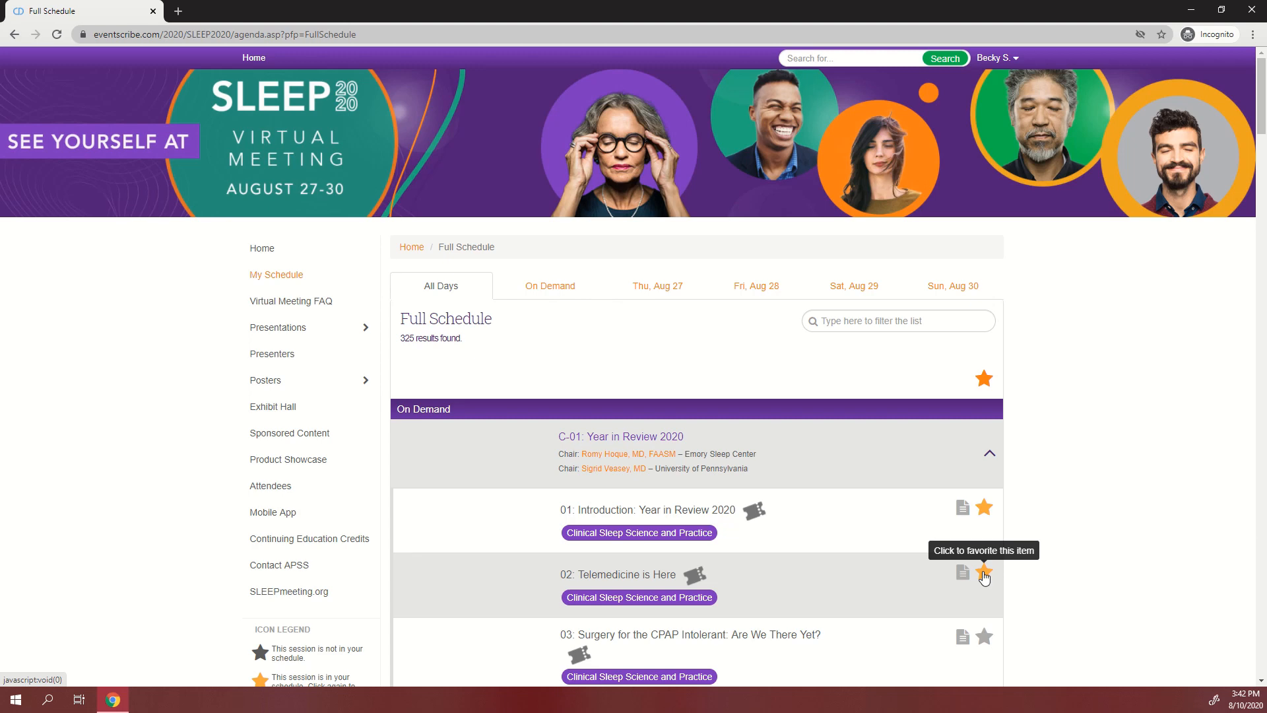
left_click(984, 575)
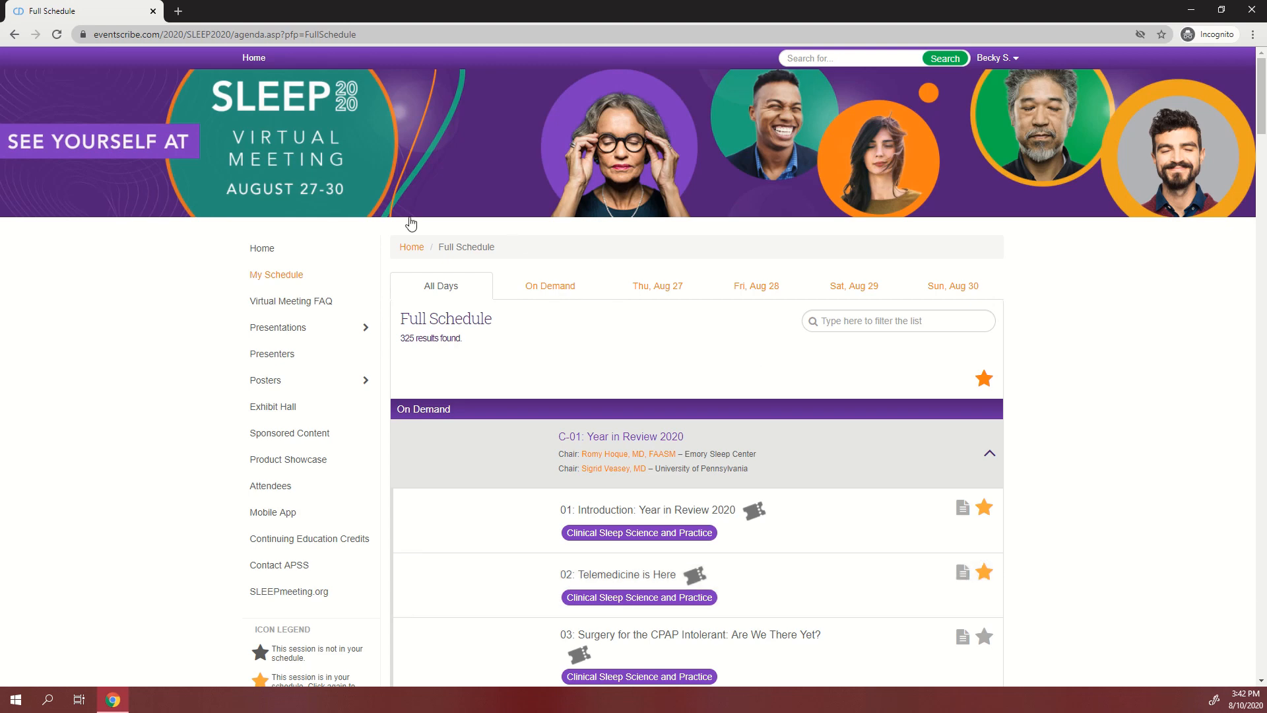